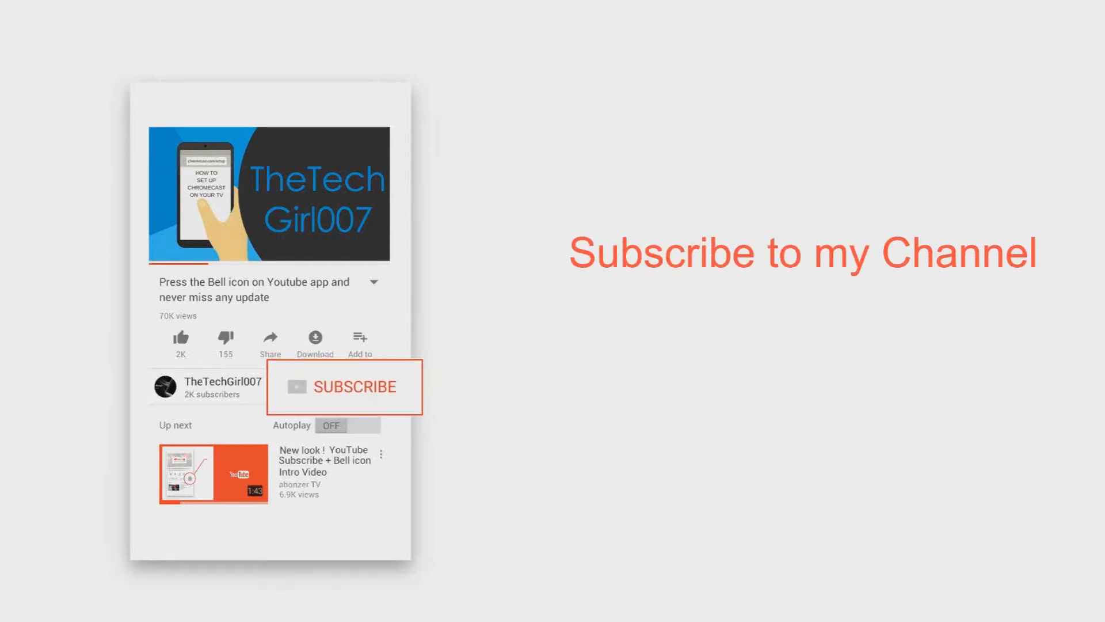
Step: Subscribe to TheTechGirl007 and activate the notification bell beside SUBSCRIBED
left_click(344, 387)
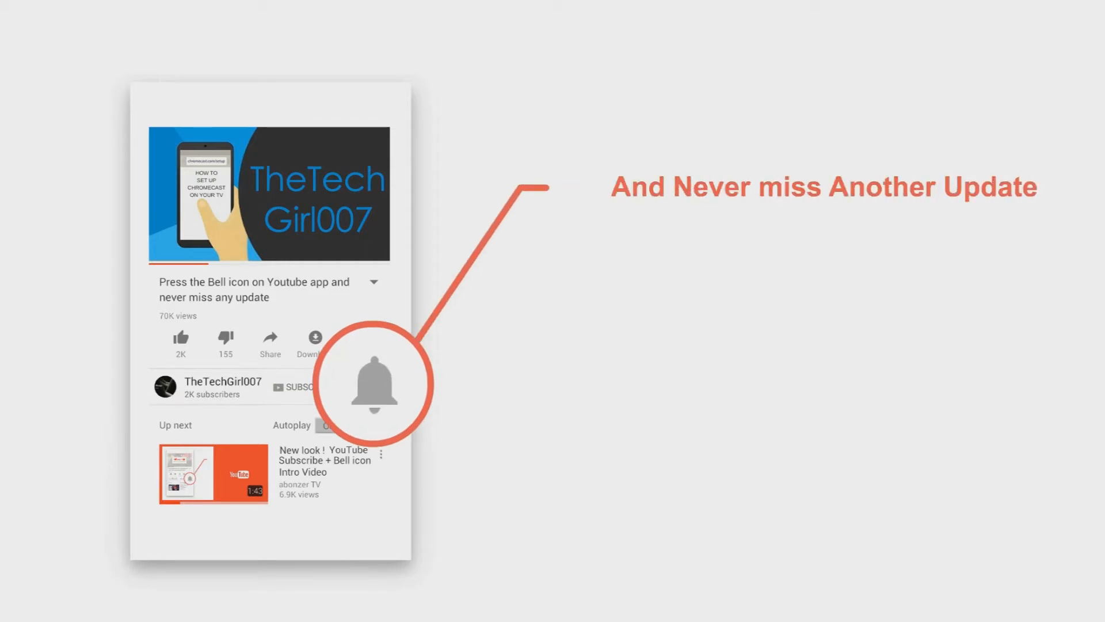
left_click(366, 386)
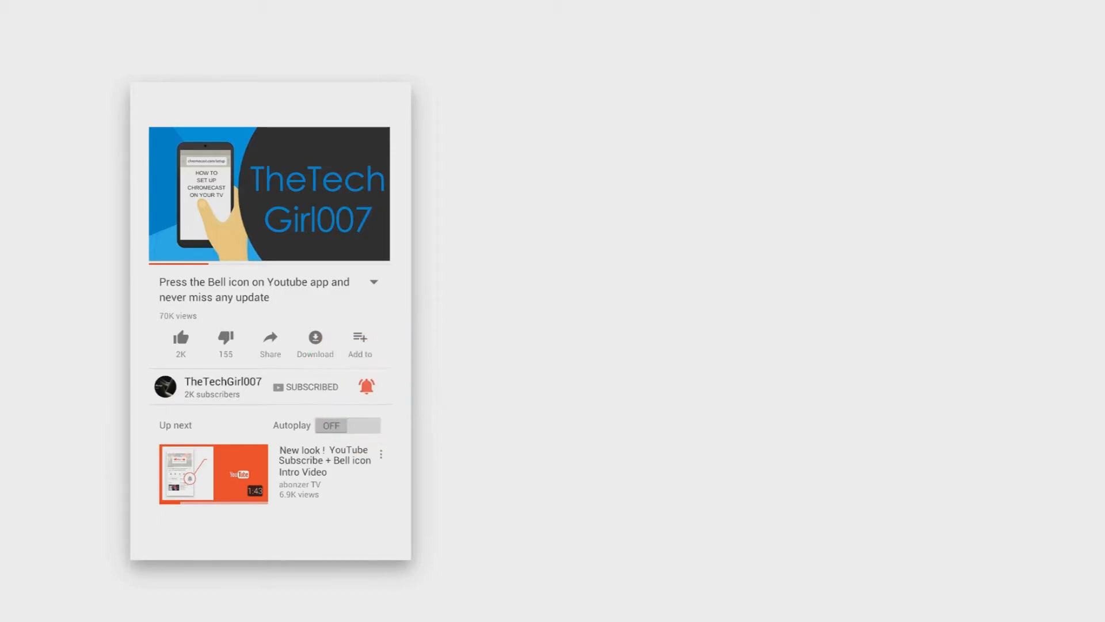